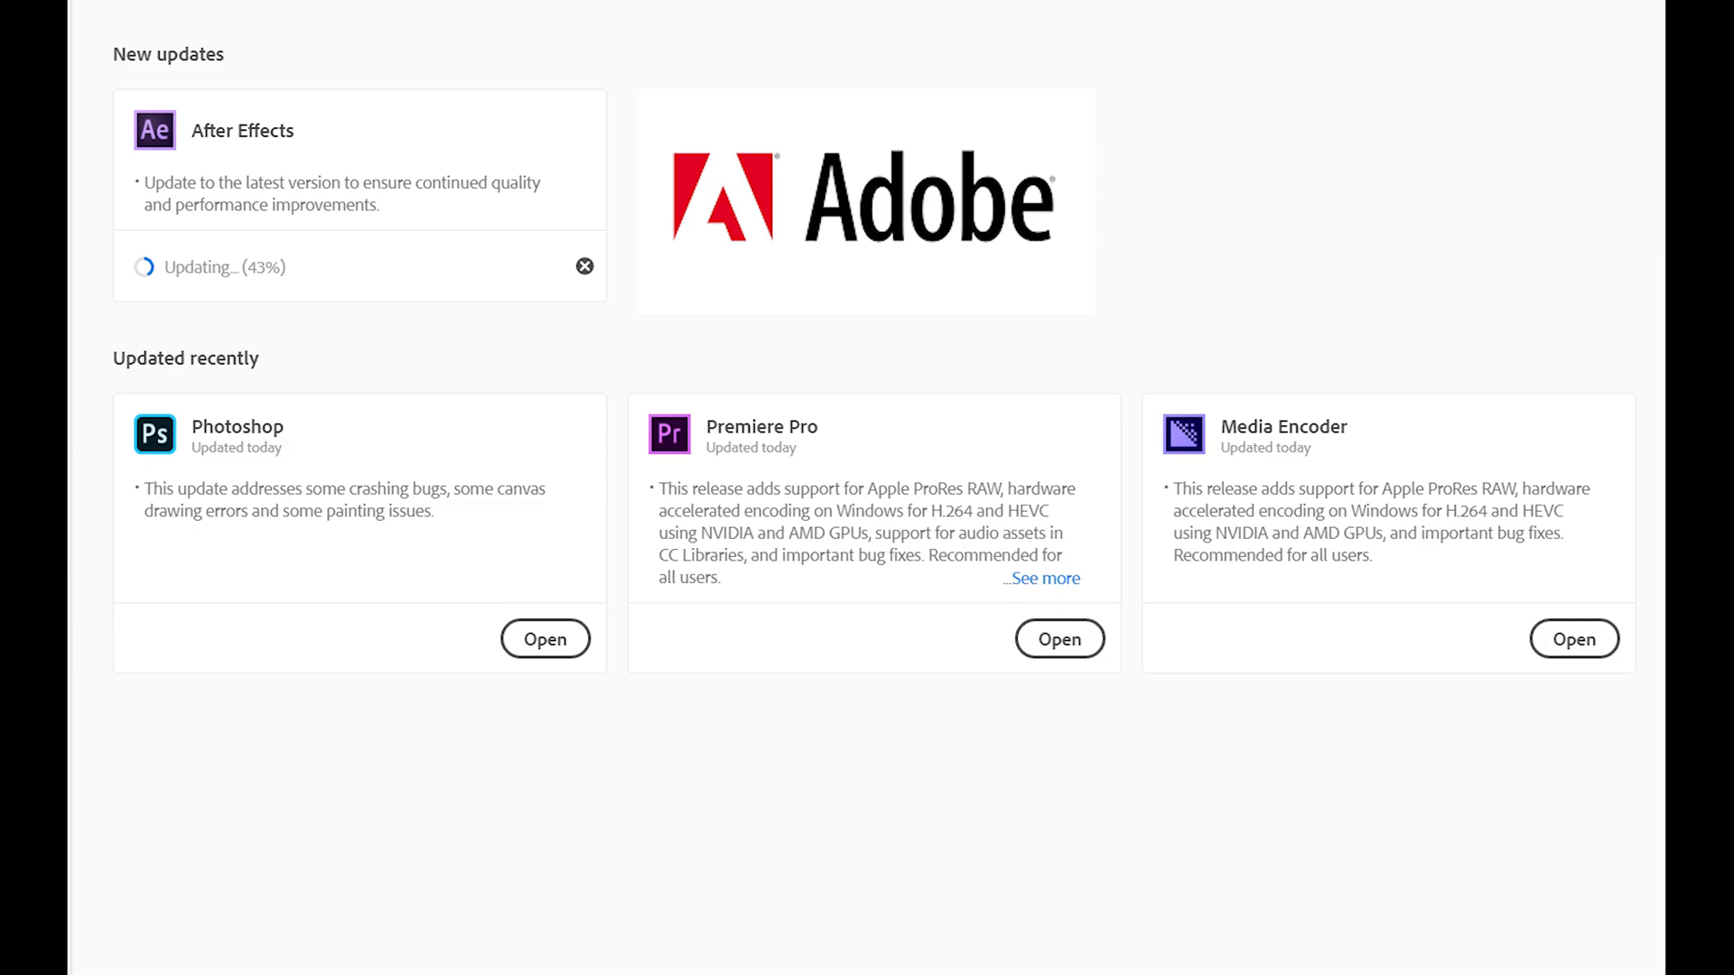
Step: Review the Premiere Pro release notes, then move through the H.264 export settings toward Software Encoding
click(1040, 578)
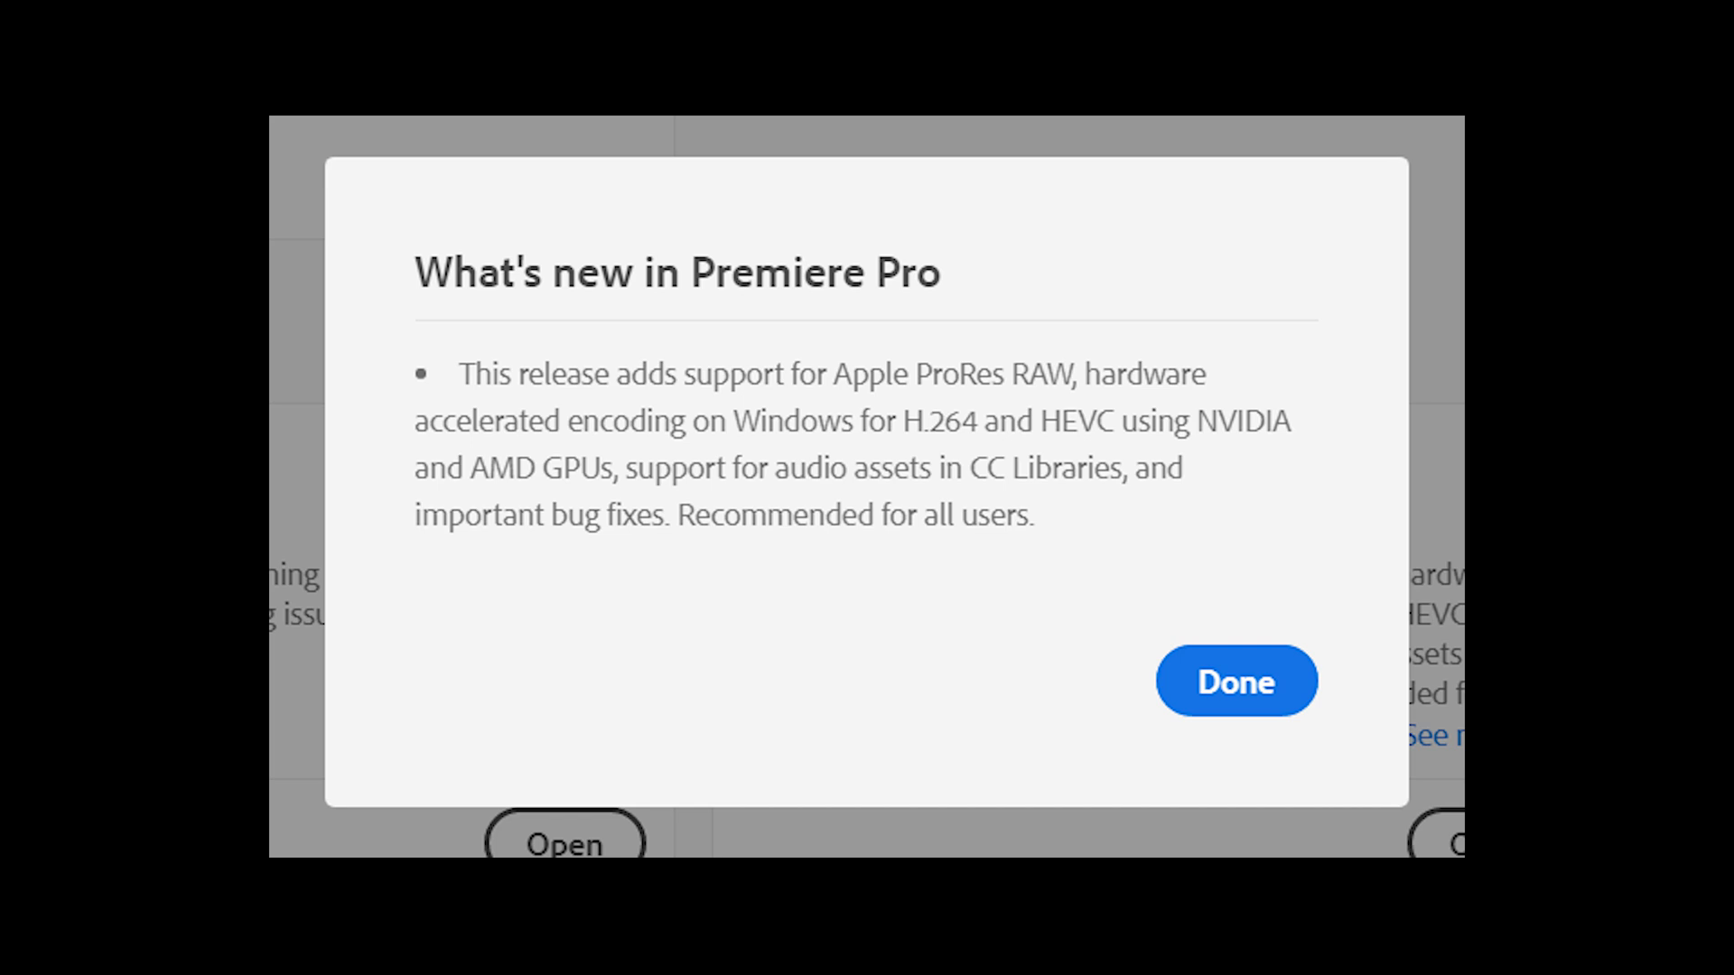
click(1235, 681)
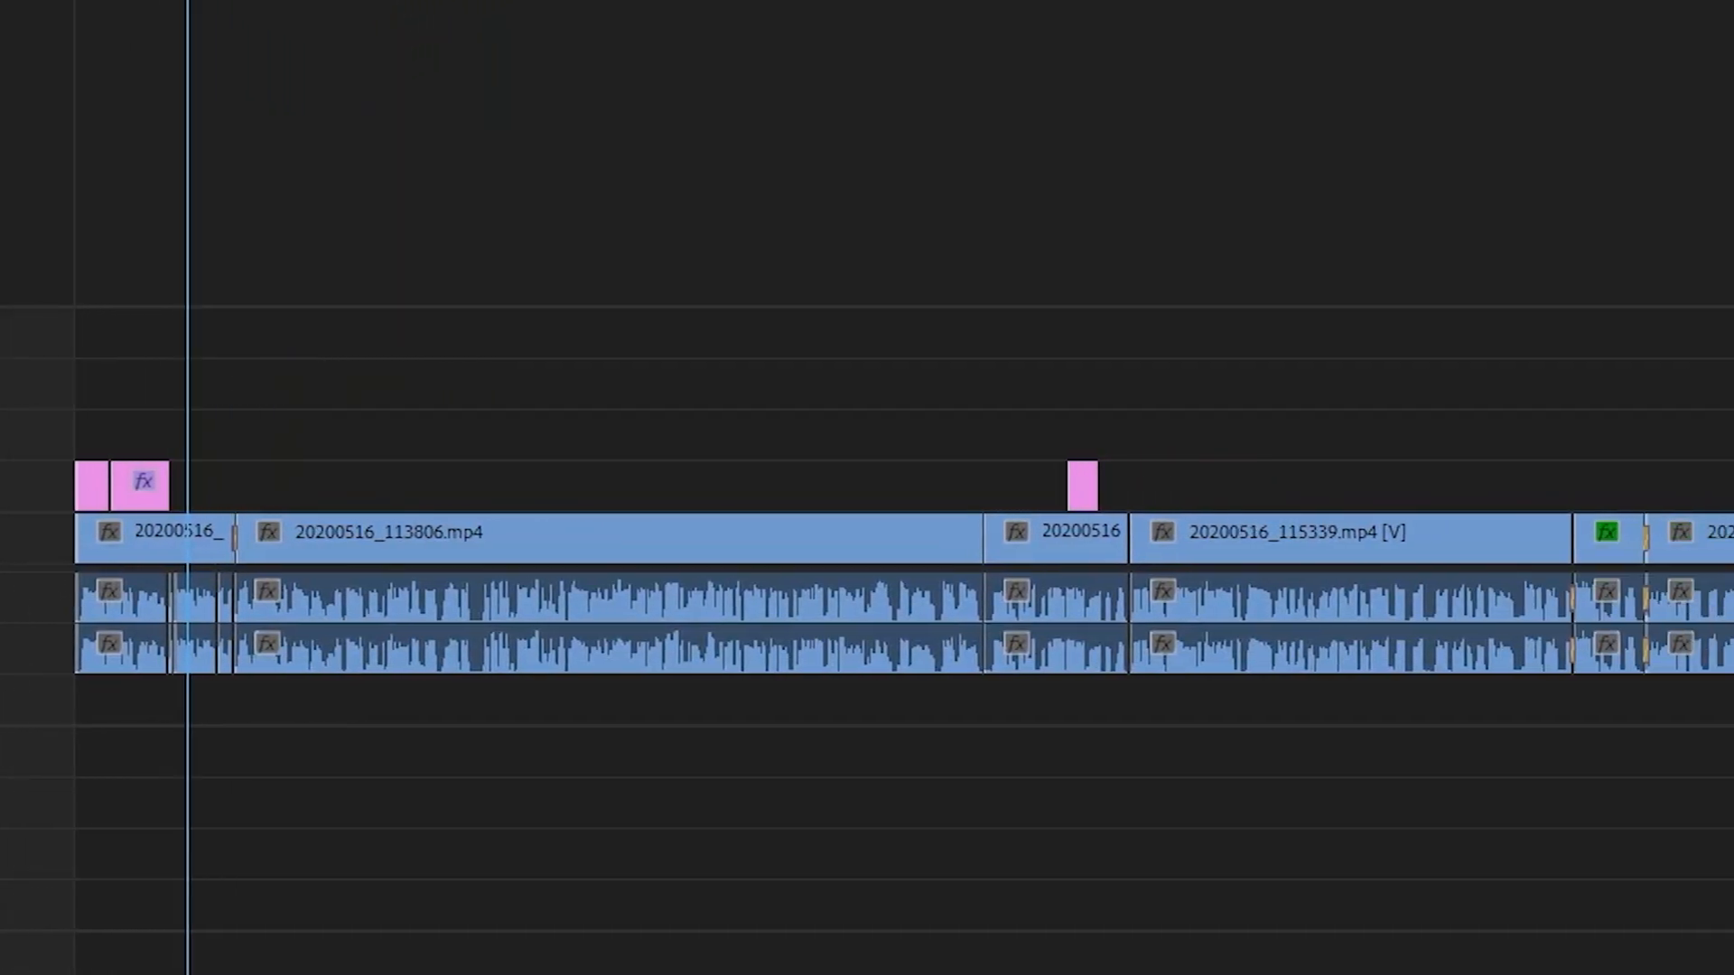
scroll(right, 3)
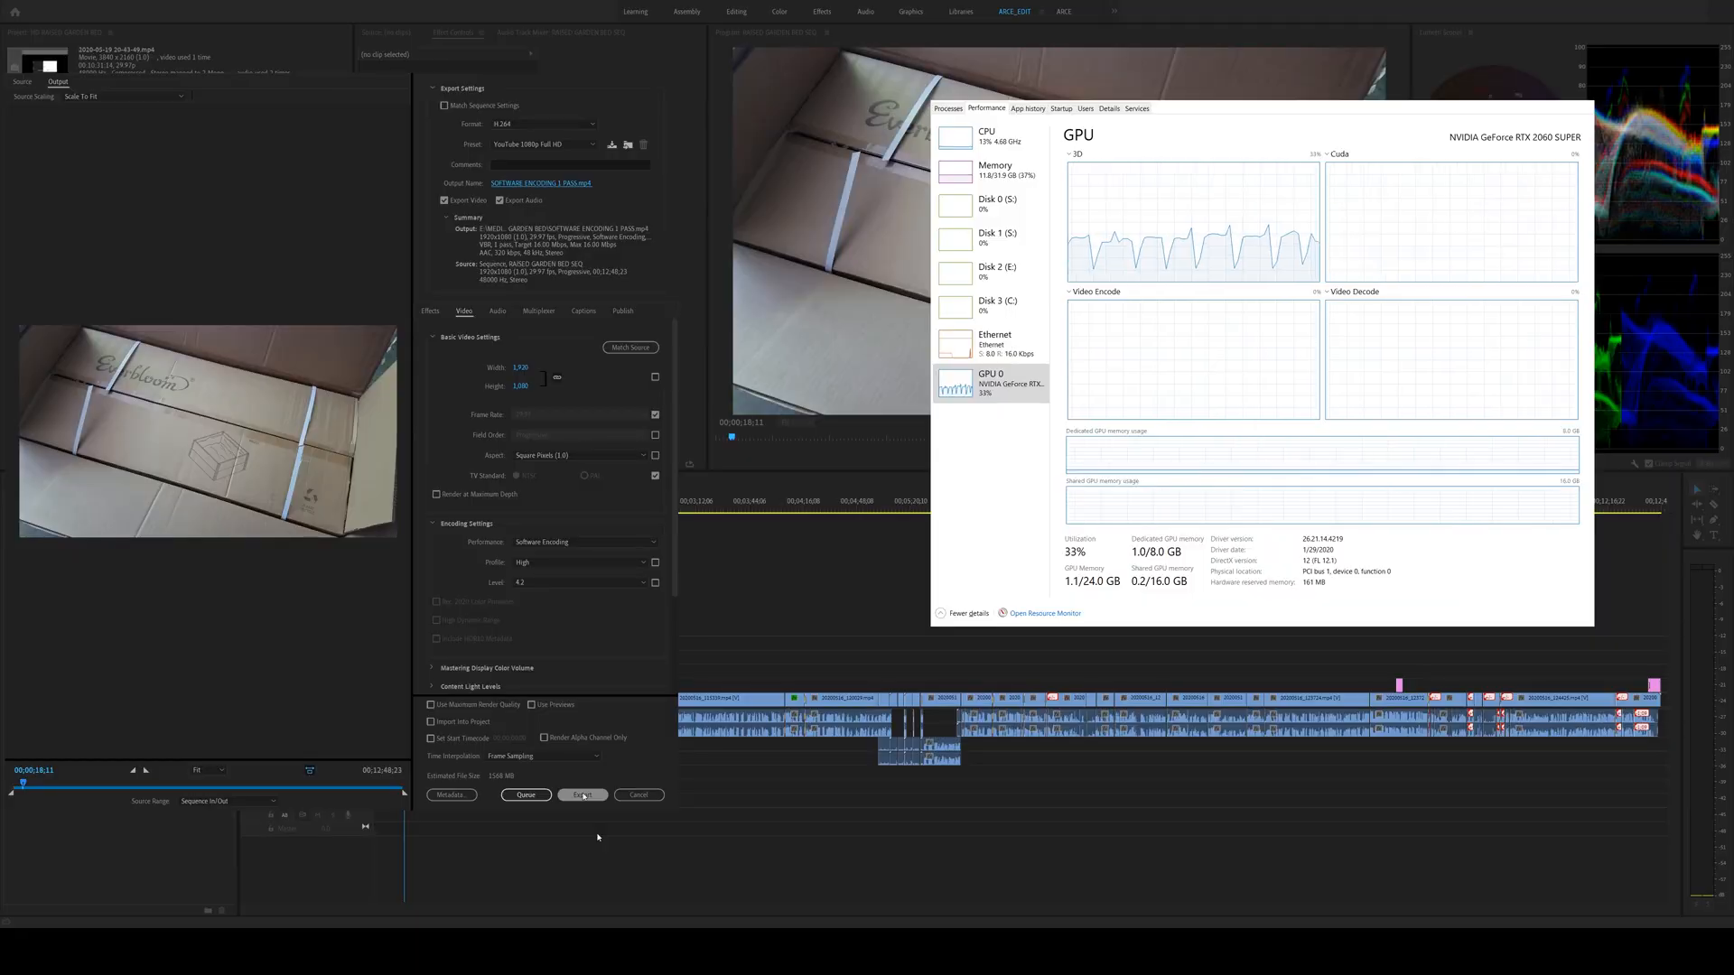
Step: Export the sequence as H.264 with software encoding while GPU usage stays low
click(584, 794)
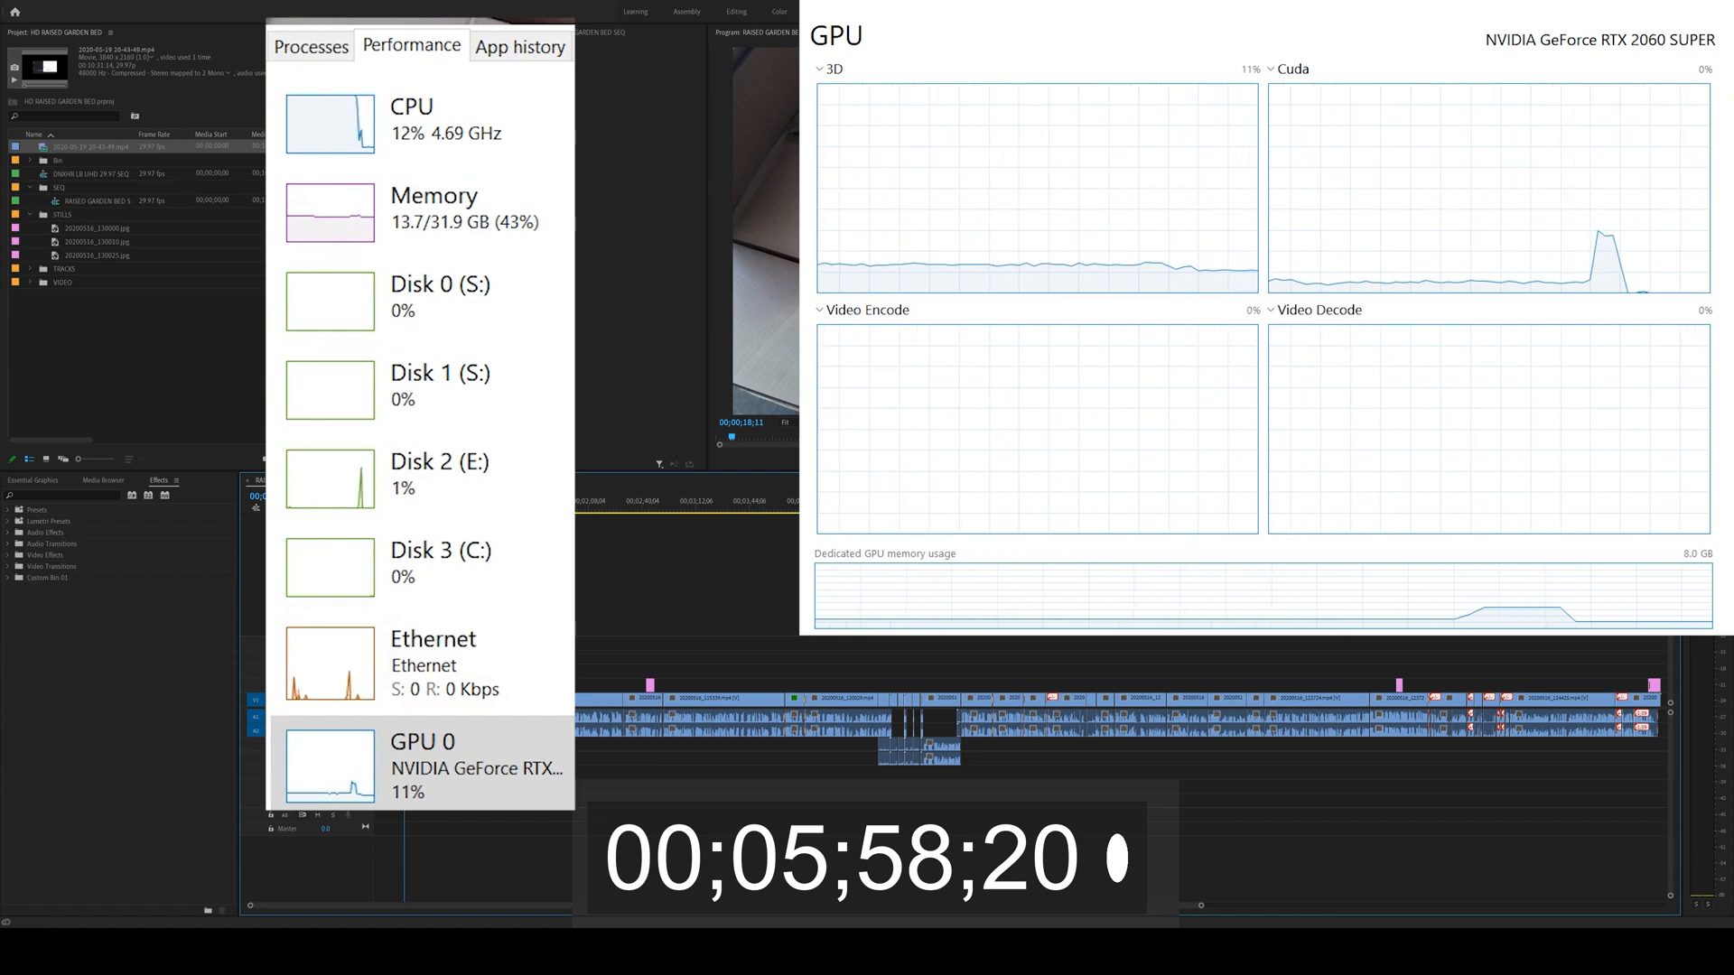
Step: Enable 'hardware accelerated encoding and decoding (requires restart)' in Preferences > Media and confirm
click(80, 16)
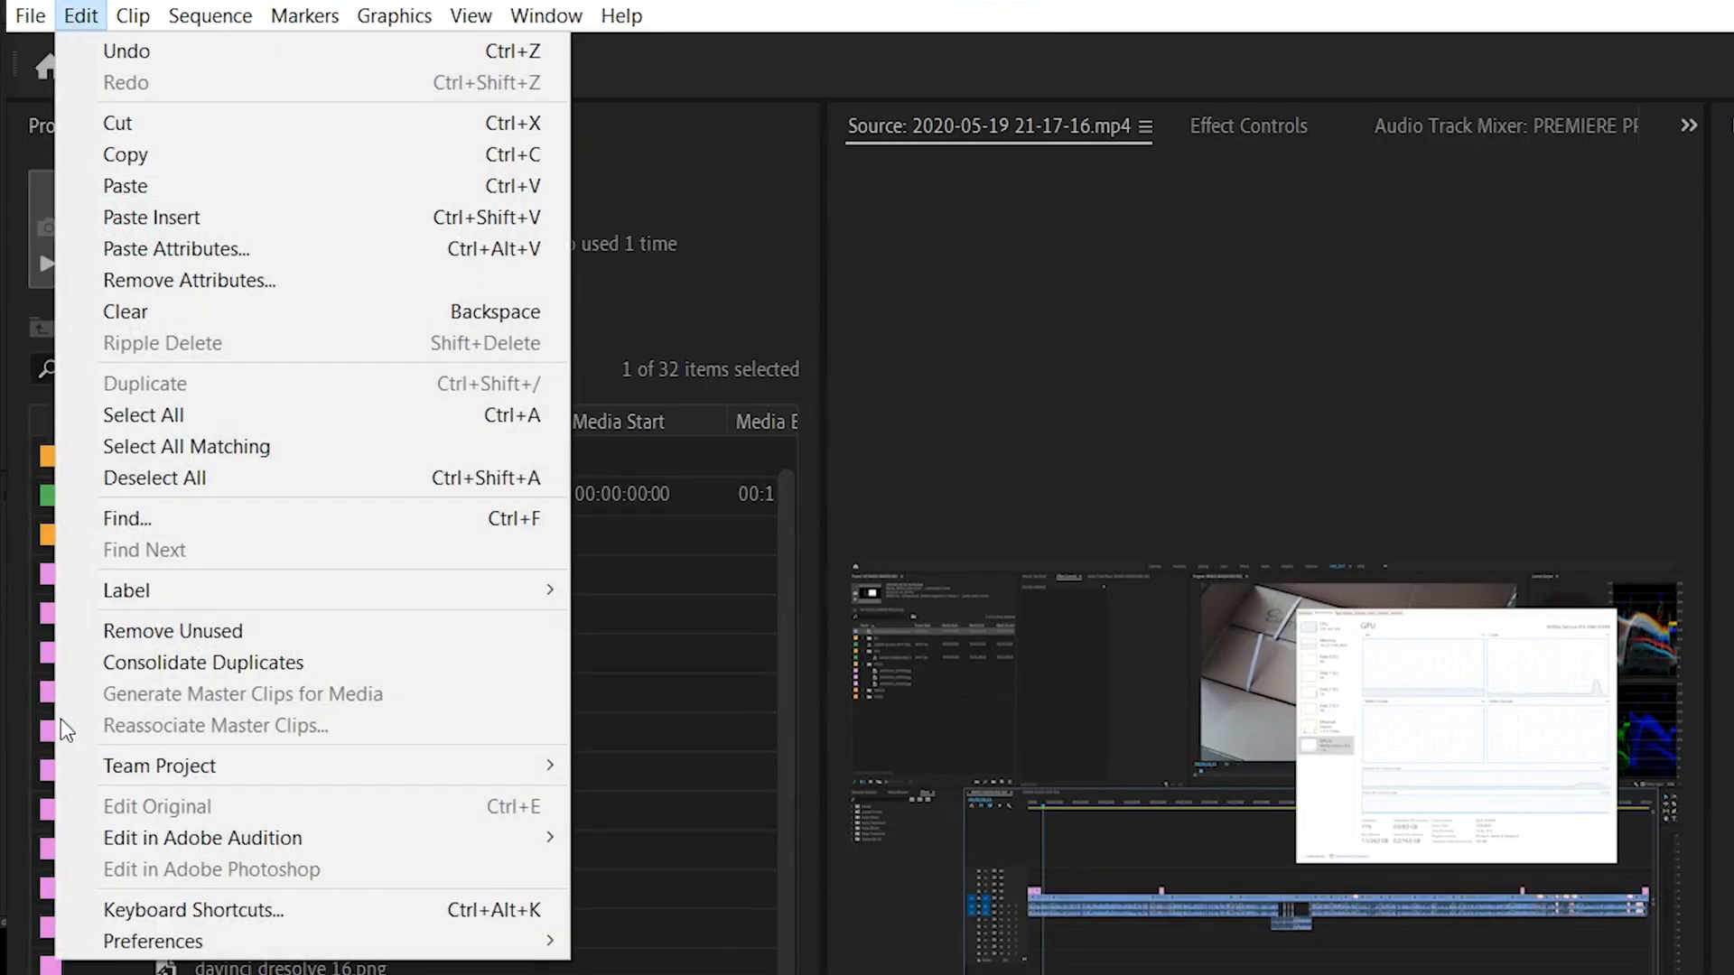
mouse_move(152, 941)
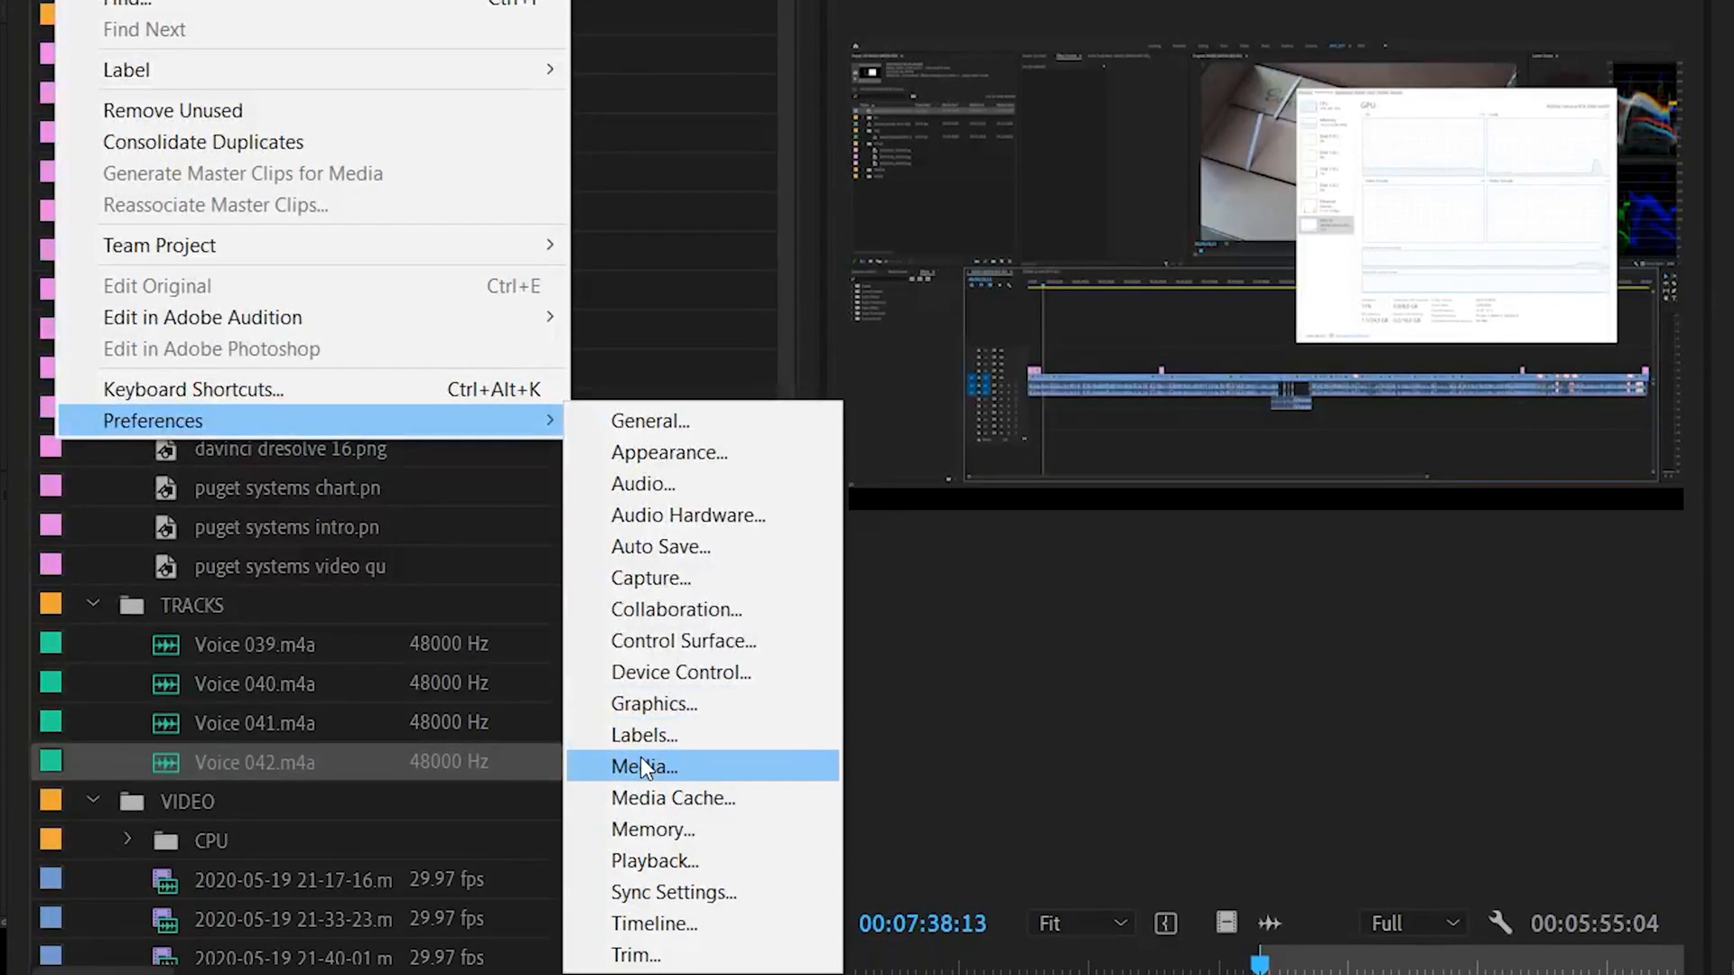
click(643, 766)
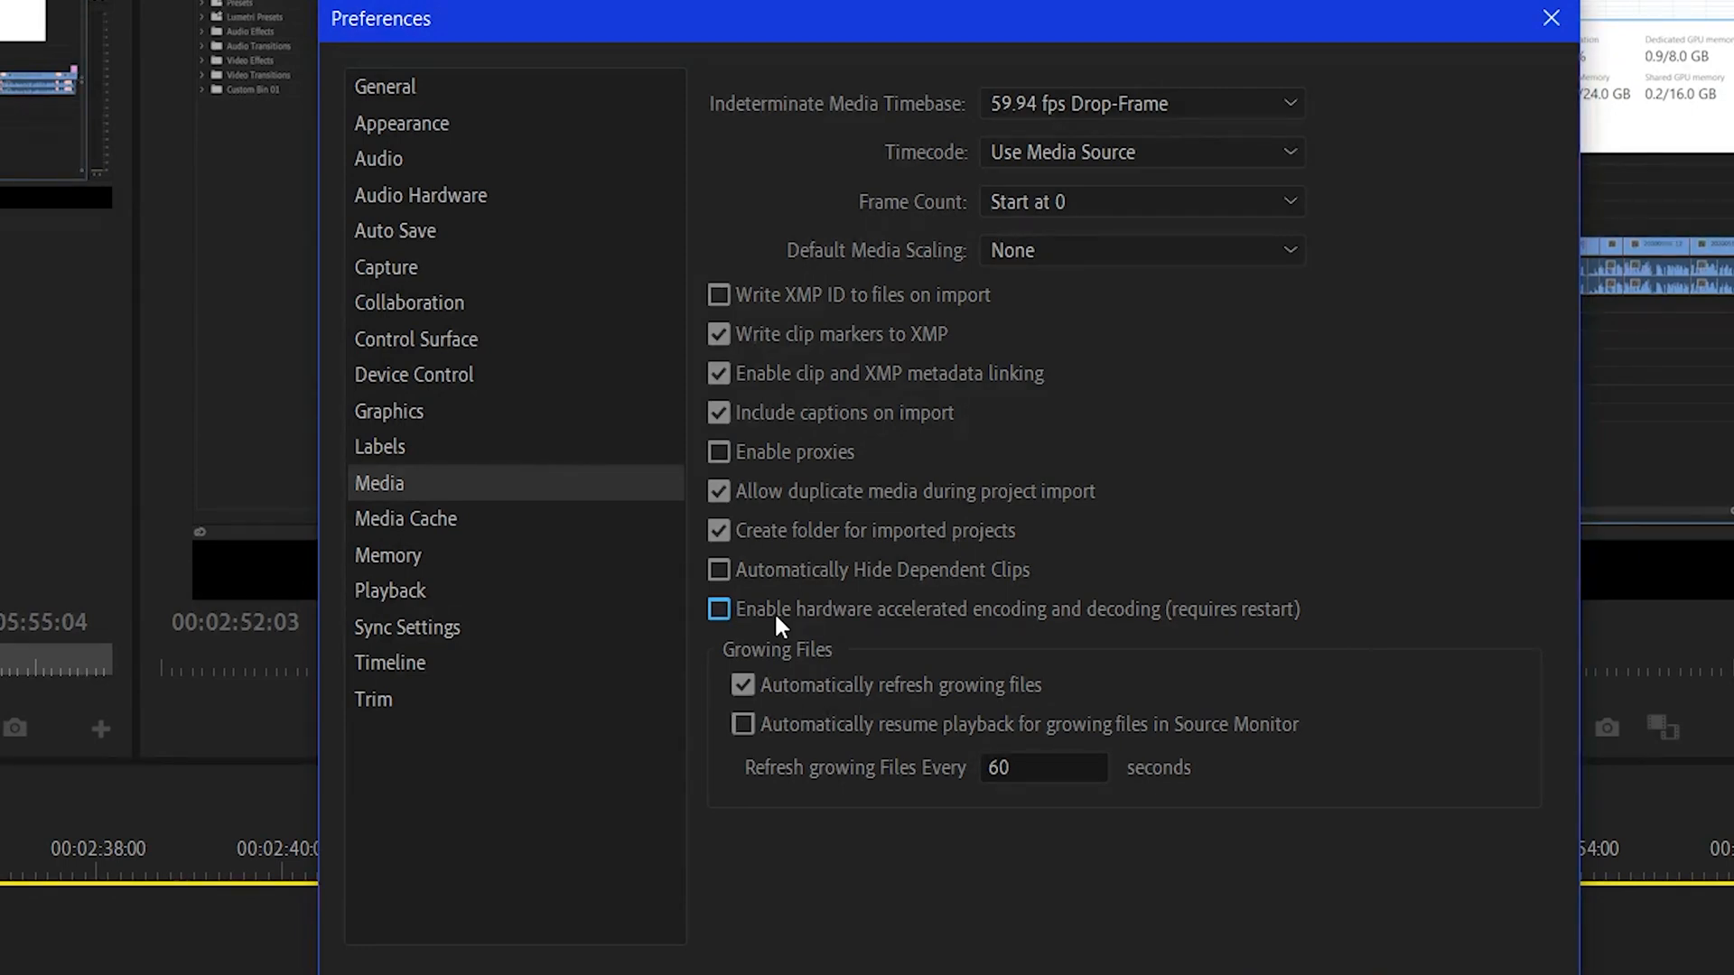
click(719, 608)
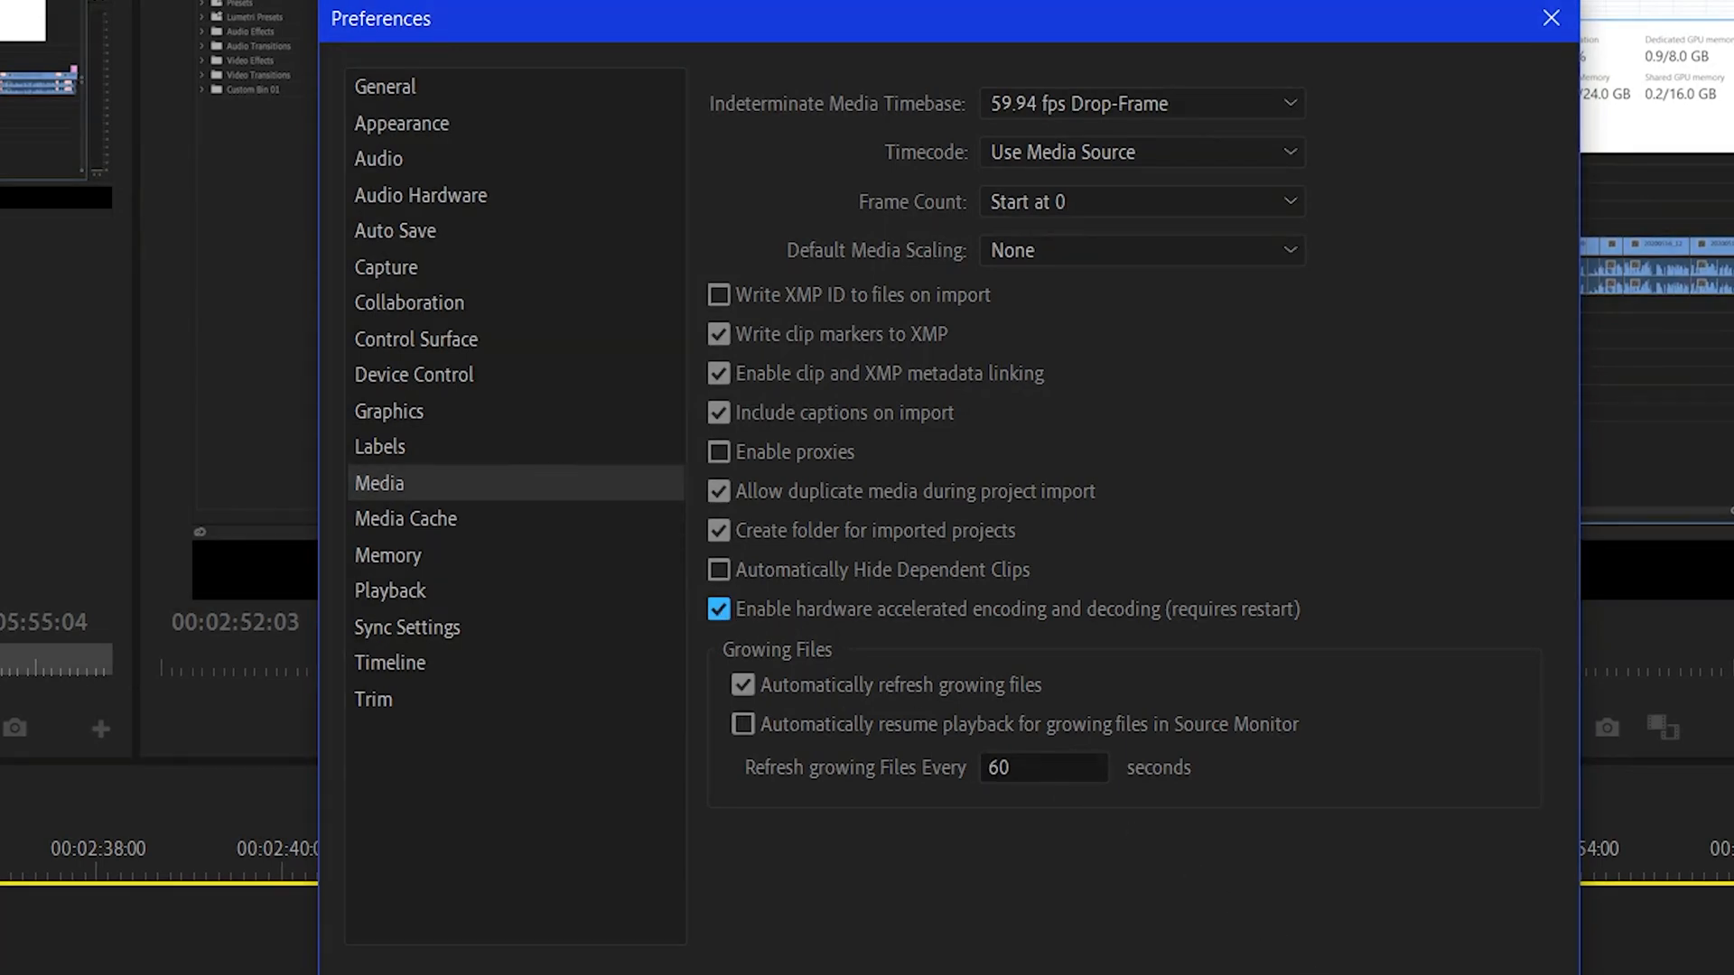
click(1549, 18)
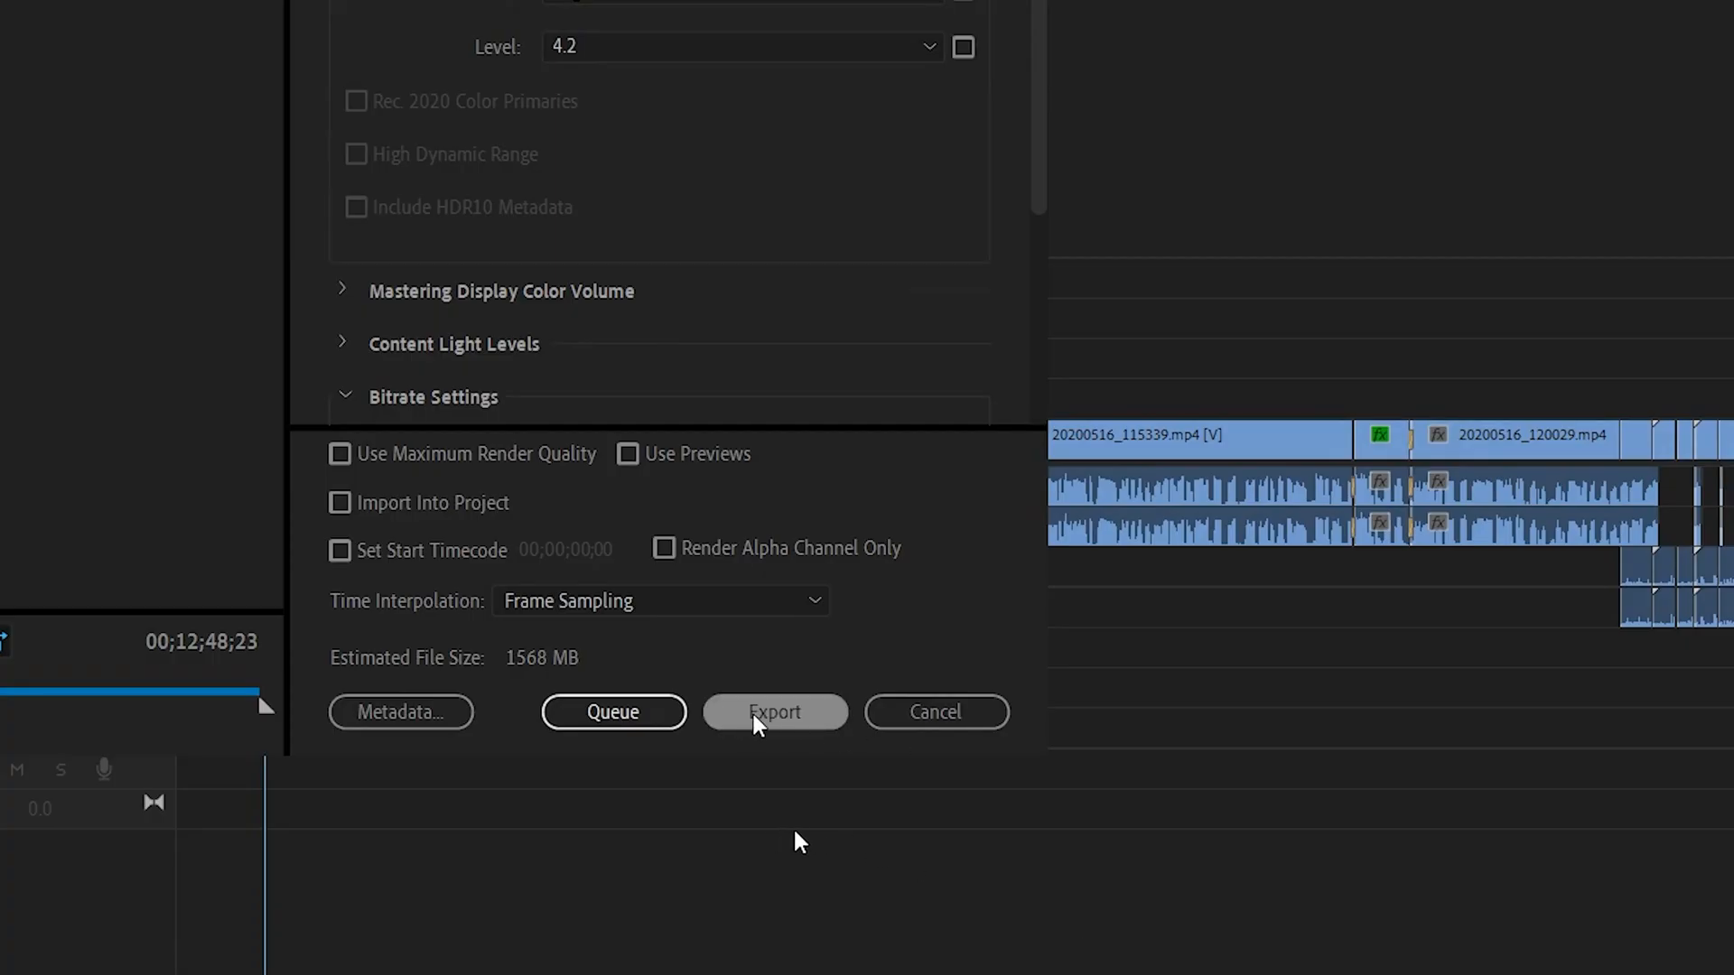
Step: Export the sequence with the current H.264 hardware-encoded settings
click(774, 712)
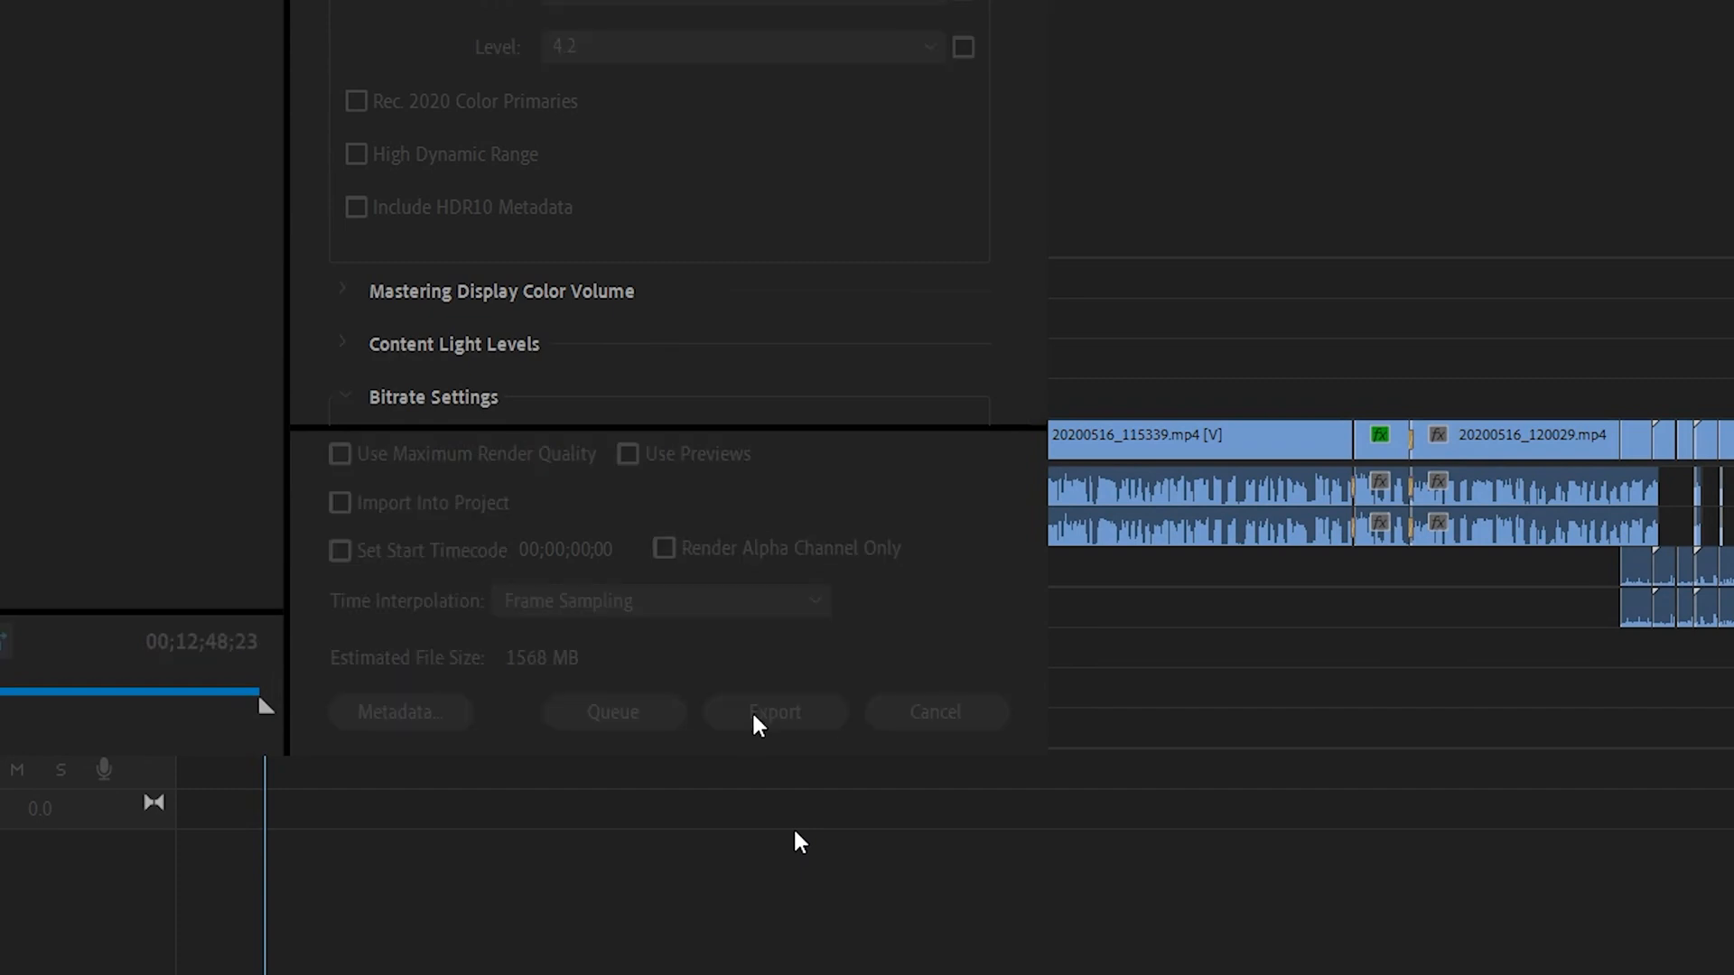
click(774, 712)
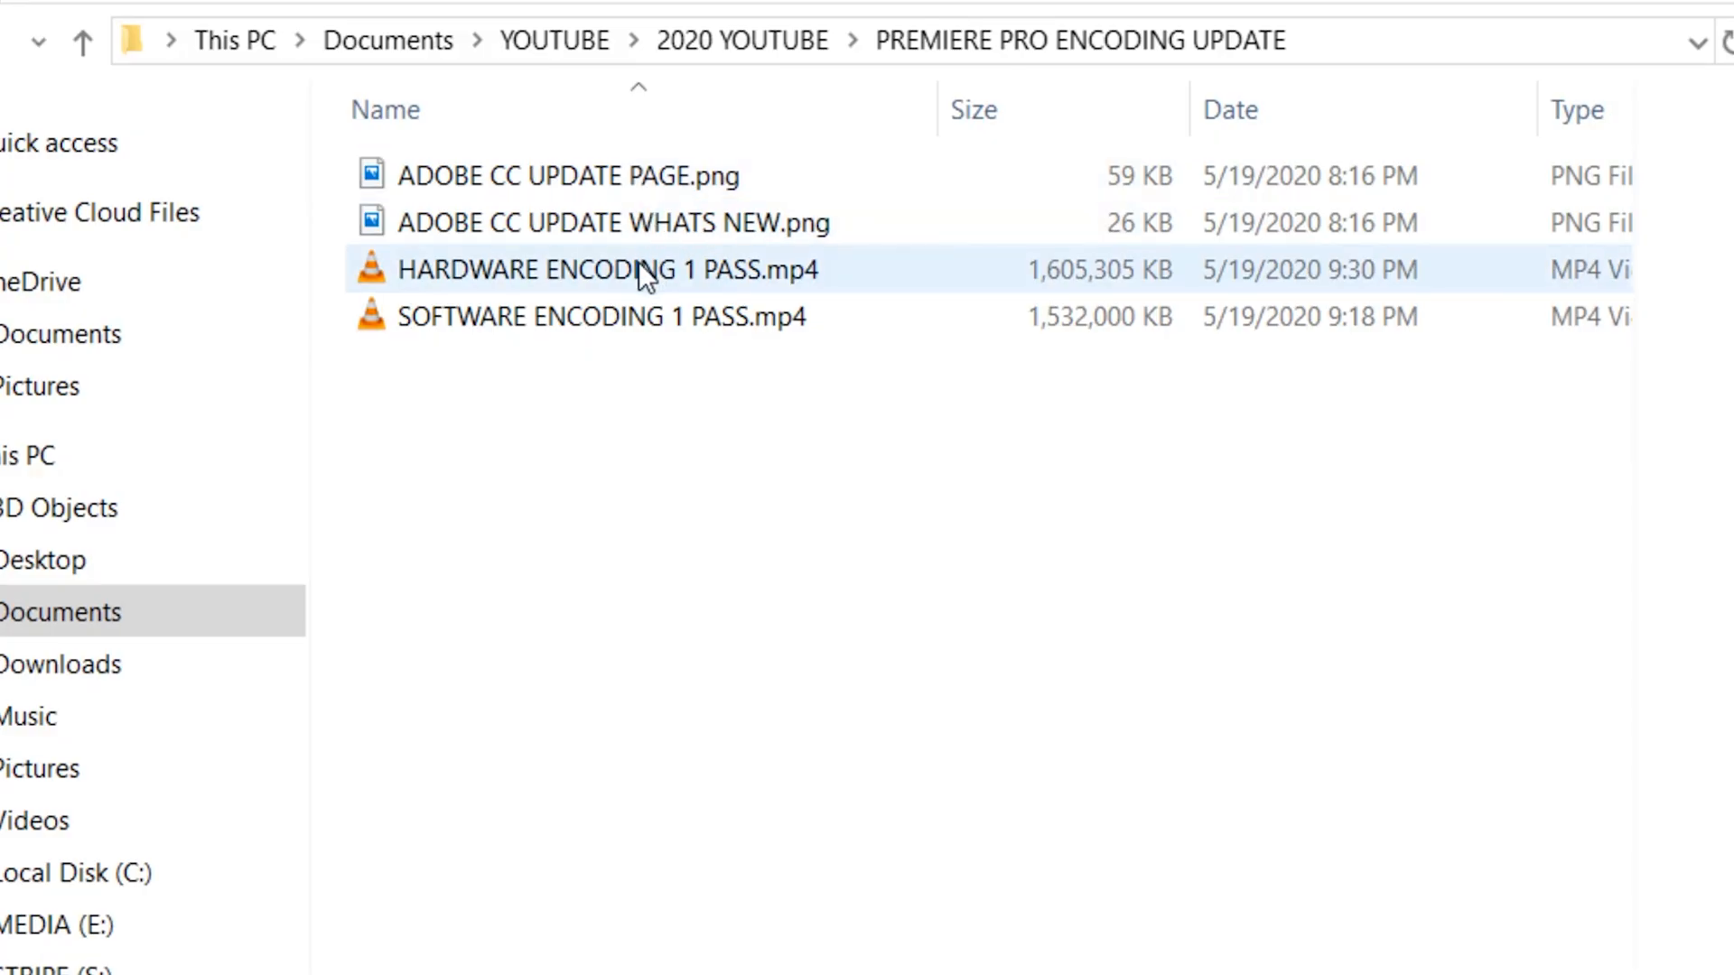
Step: Play the HARDWARE ENCODING 1 PASS.mp4 render from the PREMIERE PRO ENCODING UPDATE folder
double_click(607, 269)
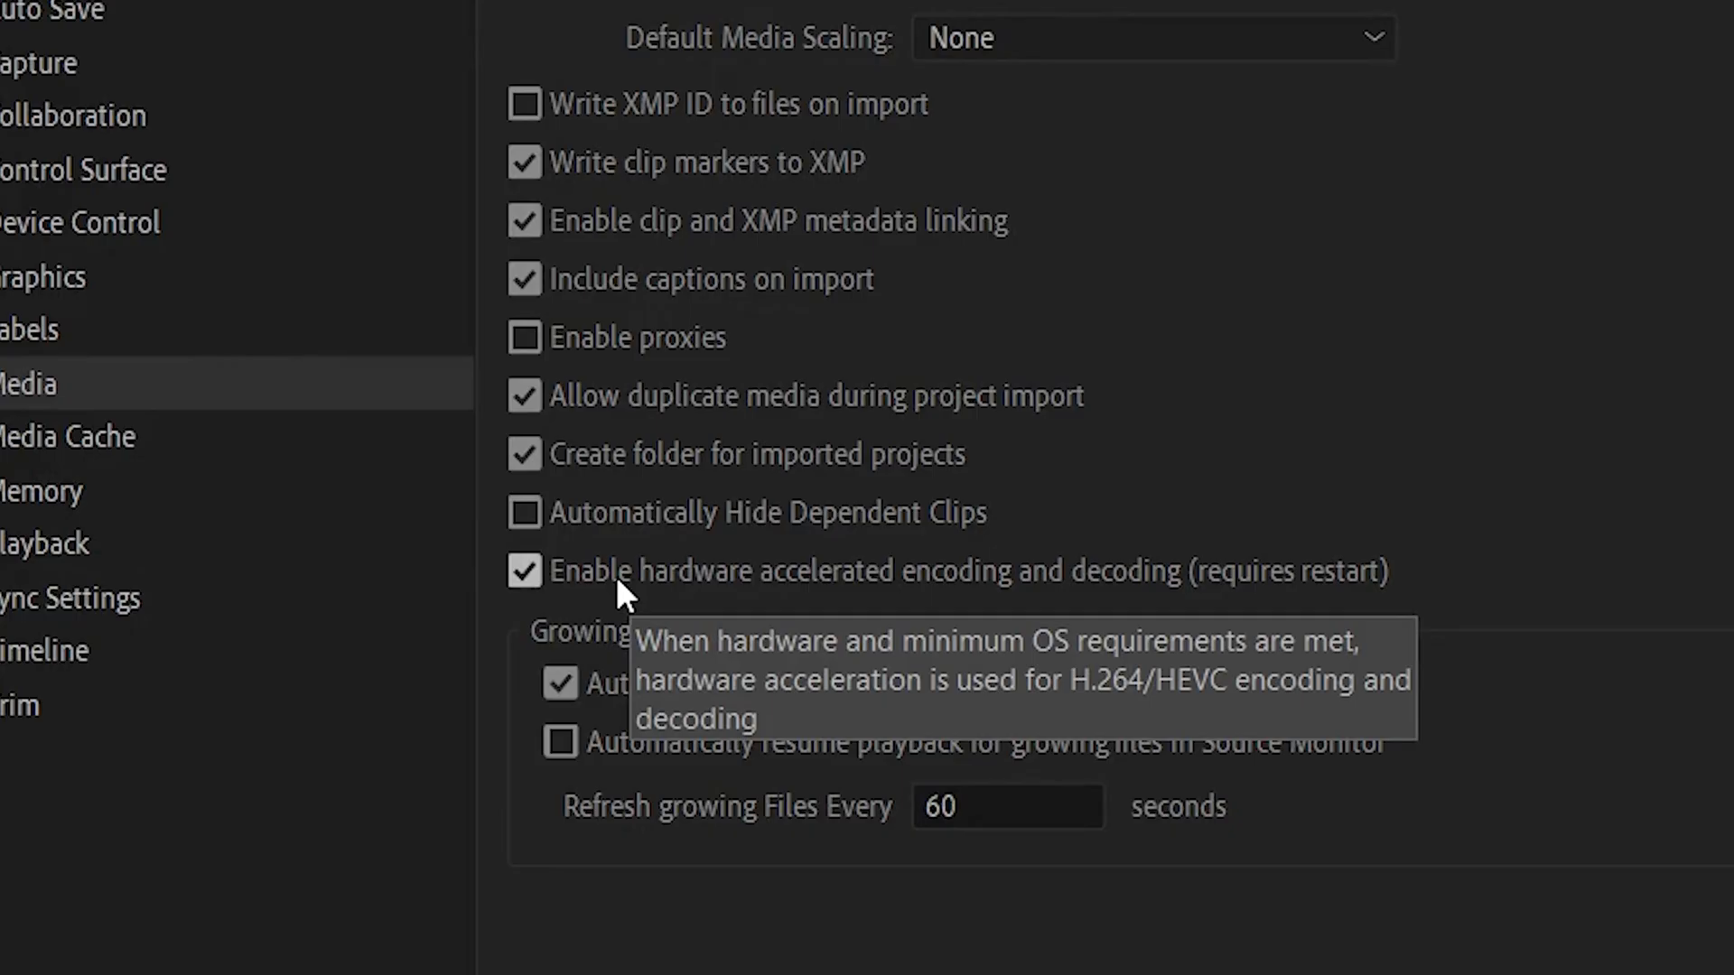
Step: Toggle hardware accelerated encoding and decoding off and on in Media preferences, then confirm with OK
click(523, 570)
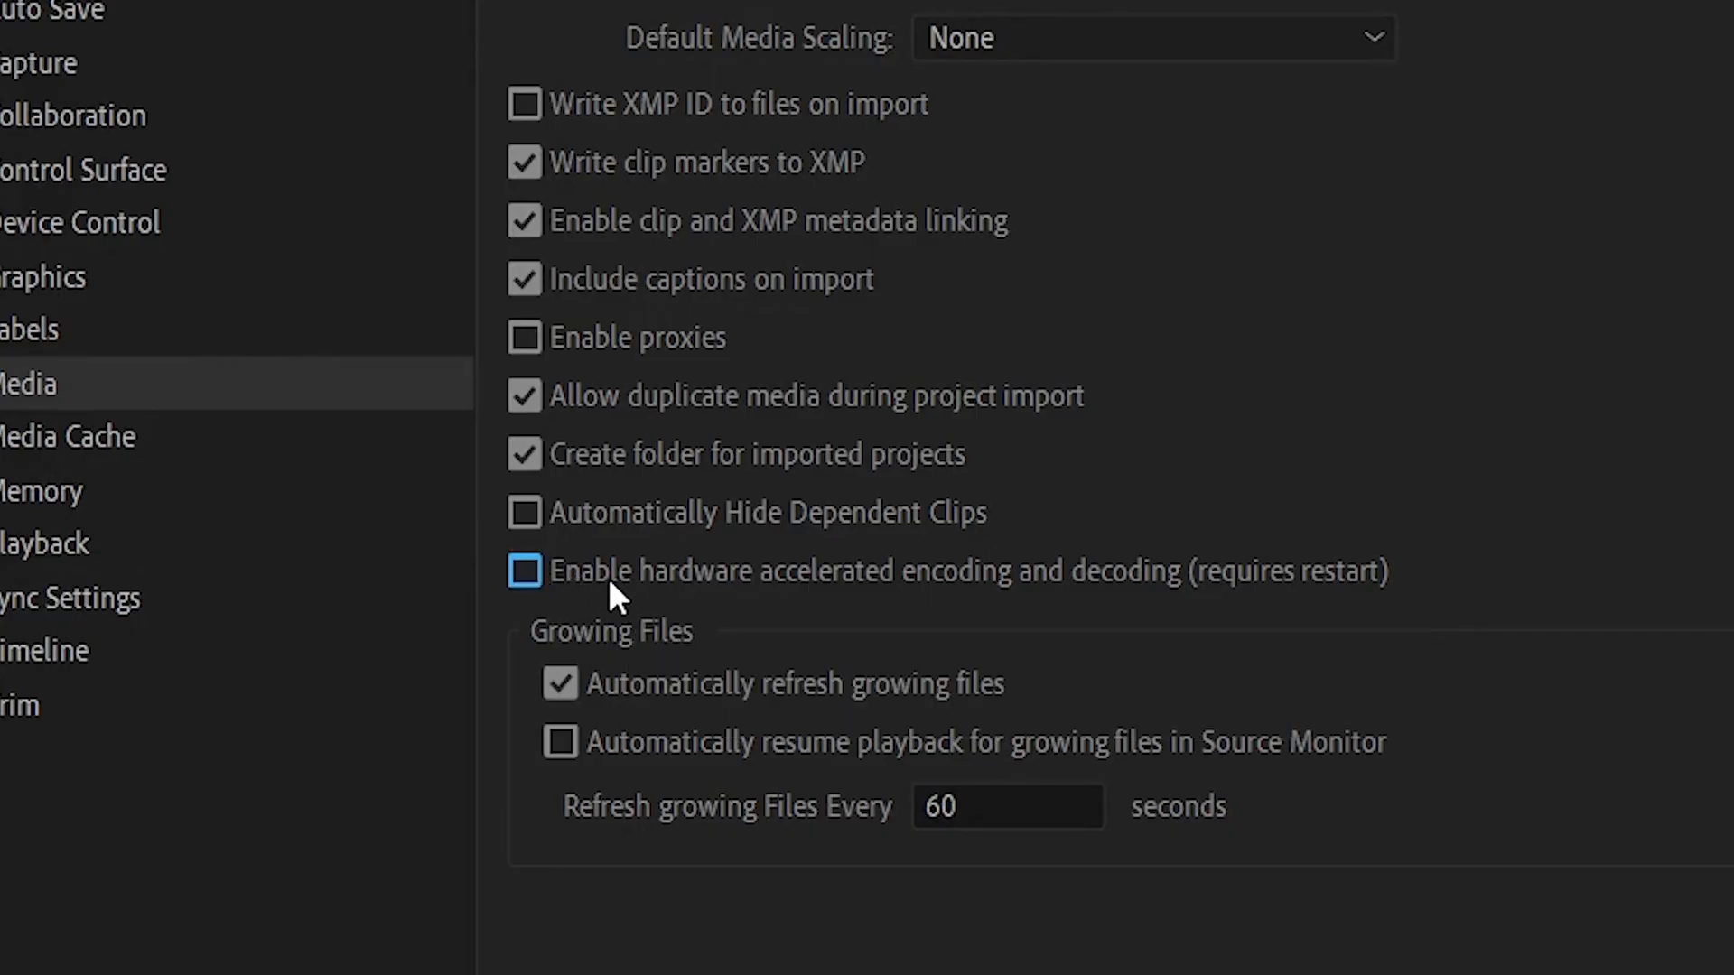
mouse_move(536, 580)
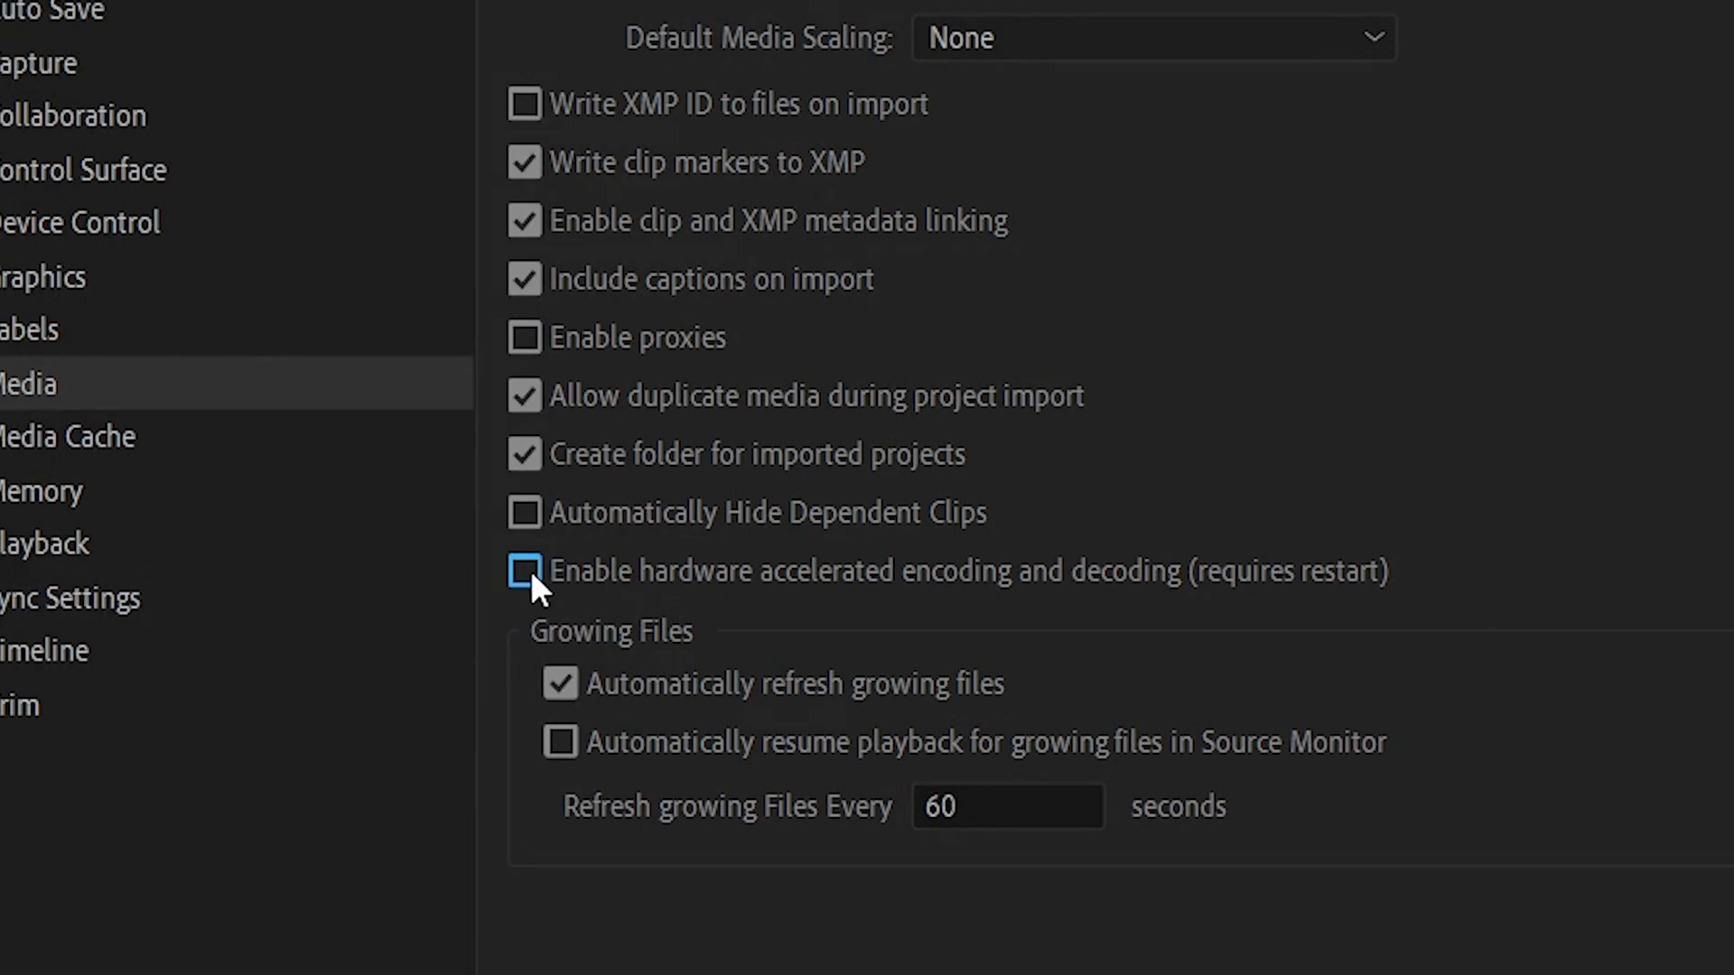
click(524, 571)
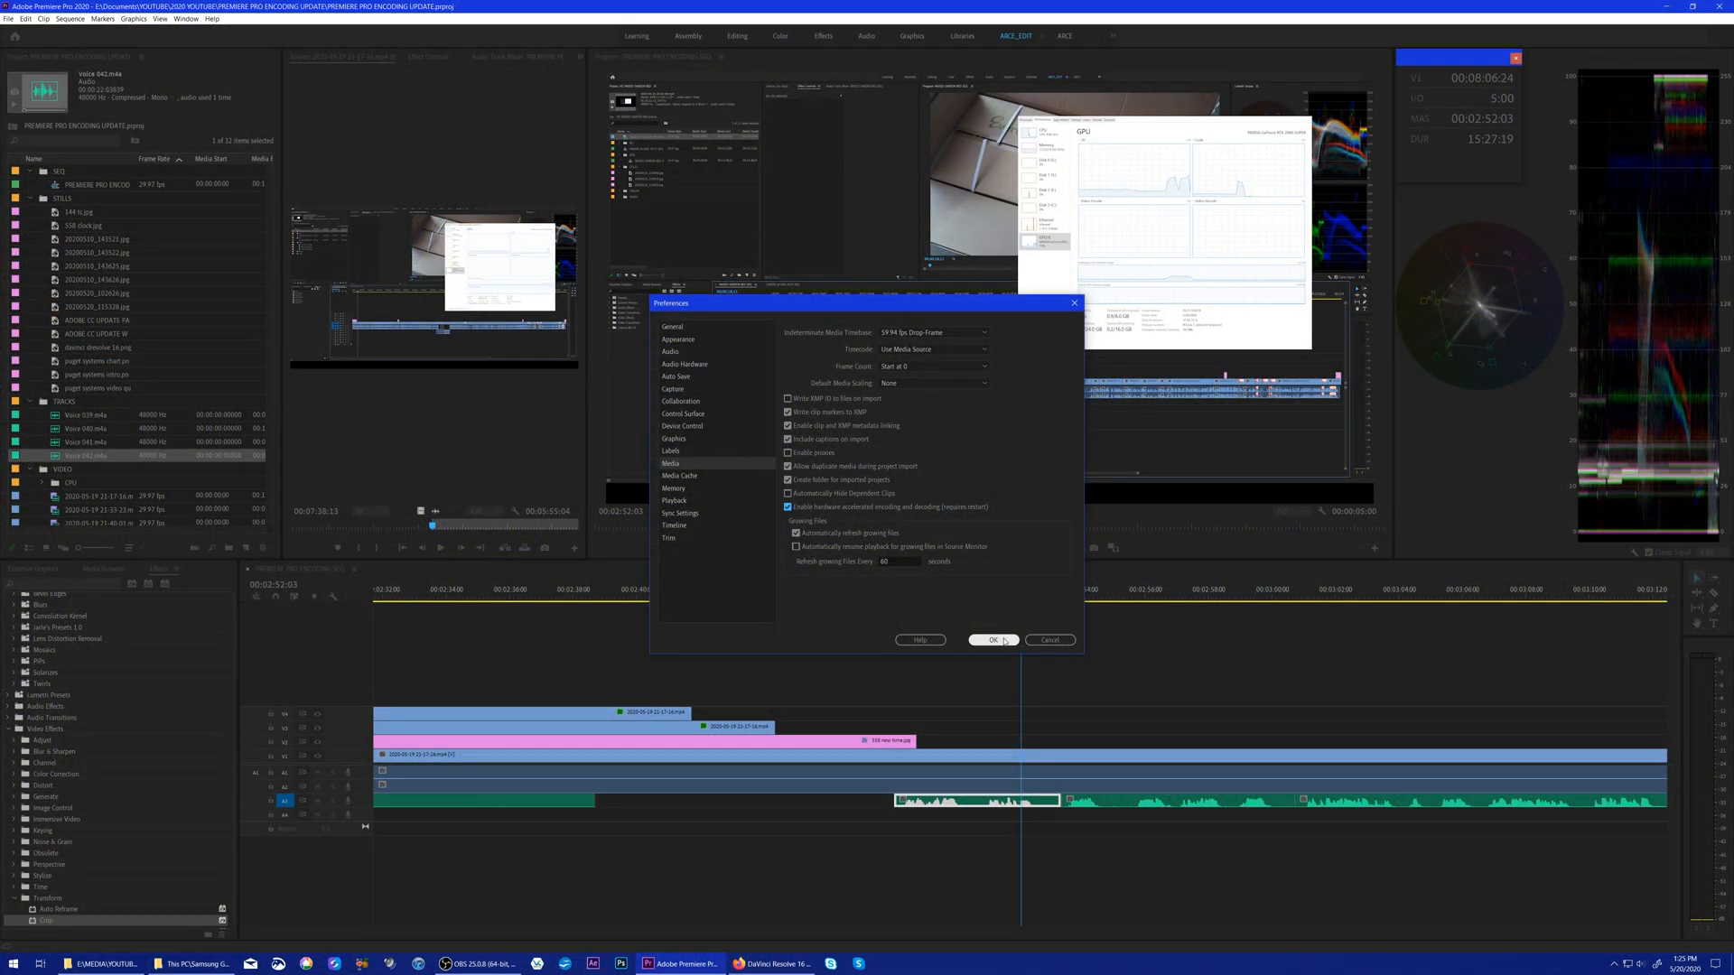
click(992, 640)
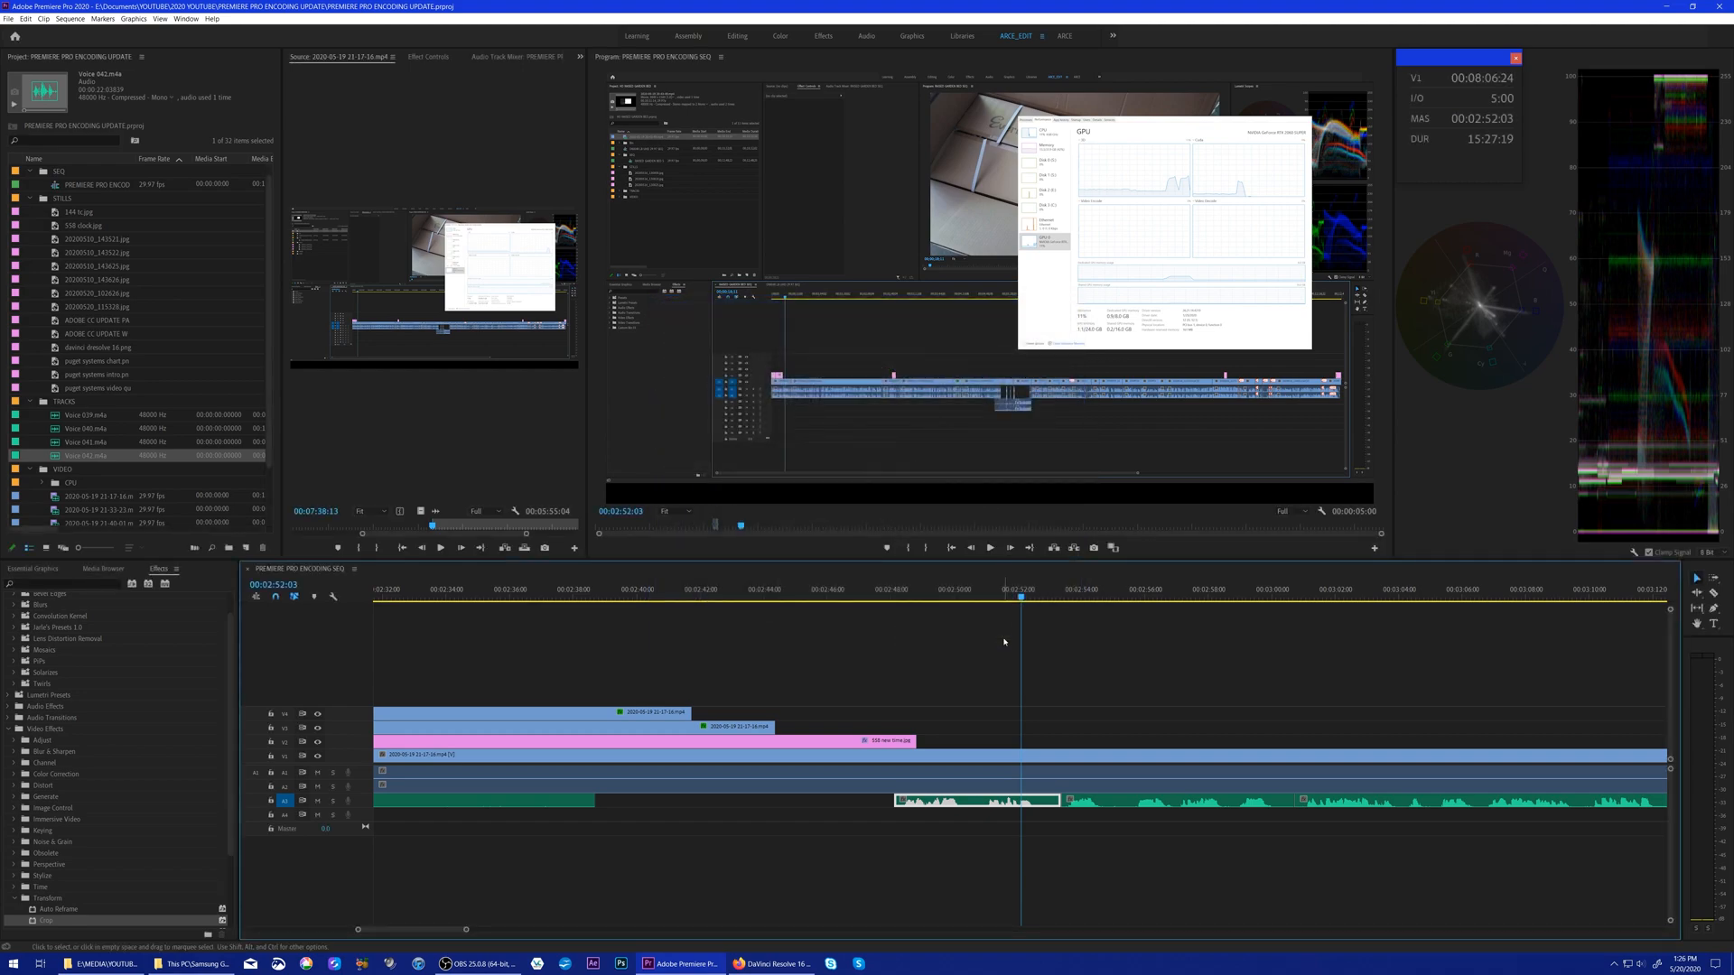